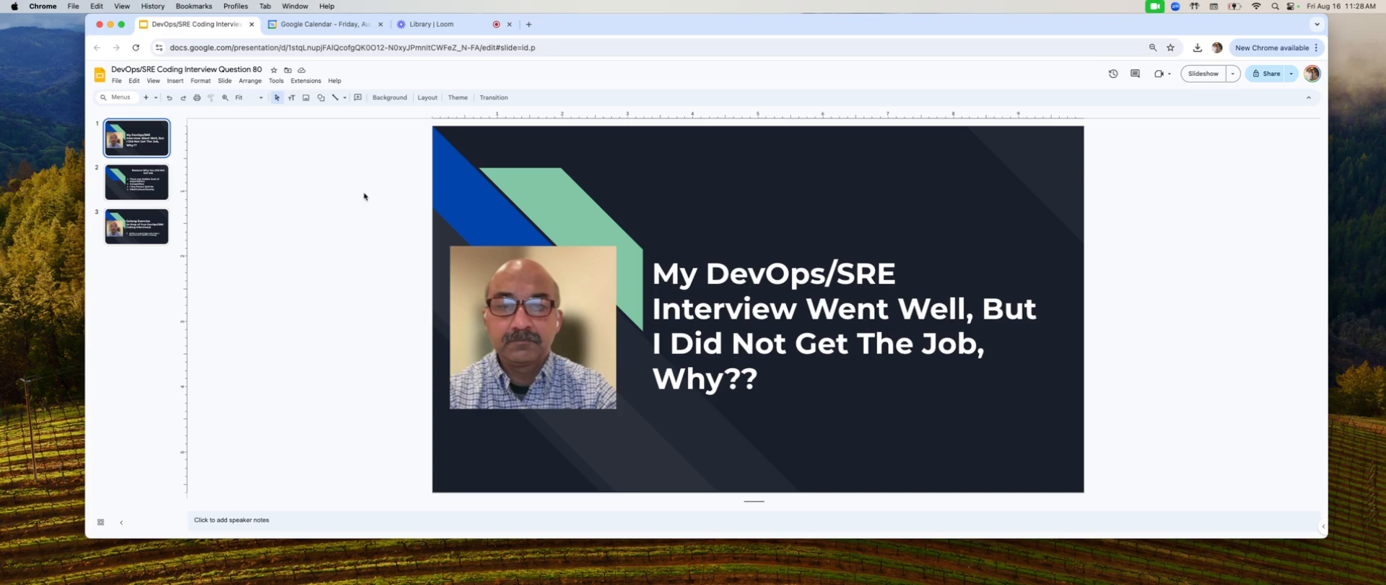
- Advance from the title slide to the 'Reasons Why You Did Not Get Job' slide
{"action": "left_click", "coordinate": [136, 182]}
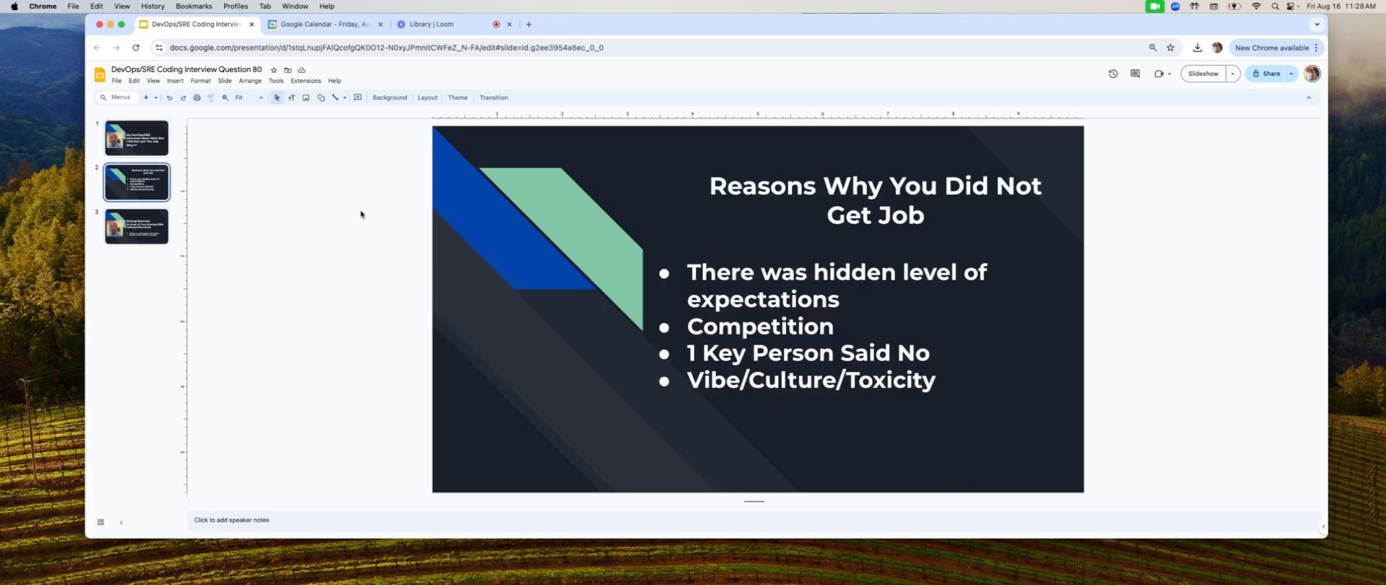
{"action": "mouse_move", "coordinate": [556, 231]}
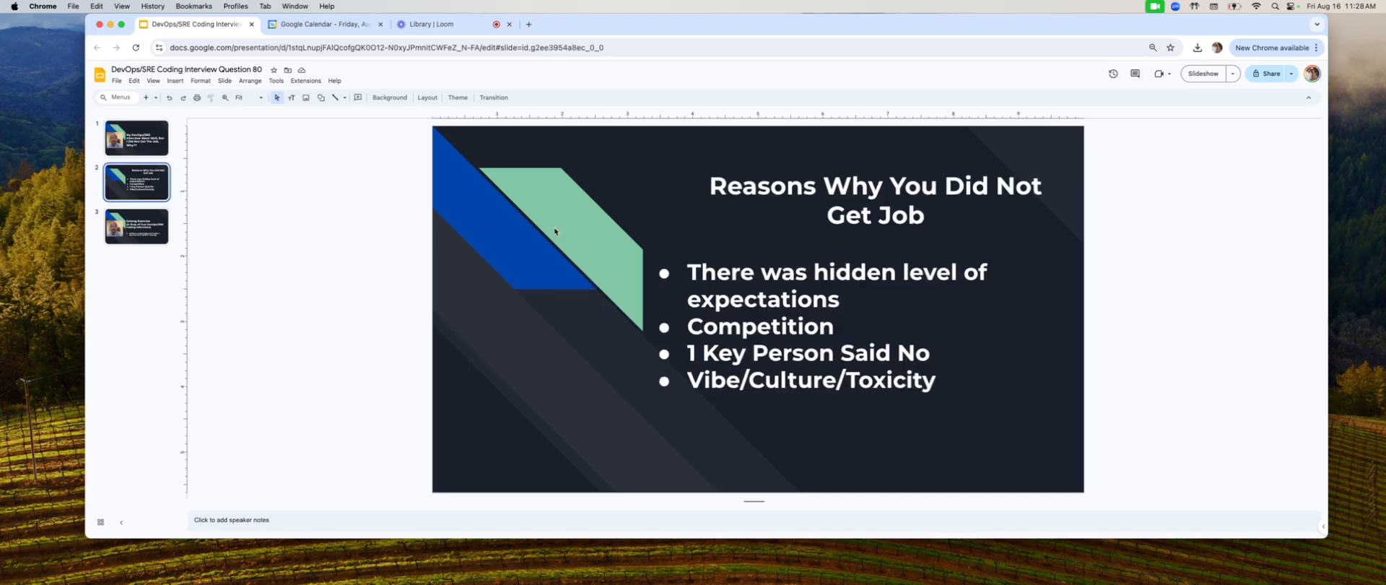